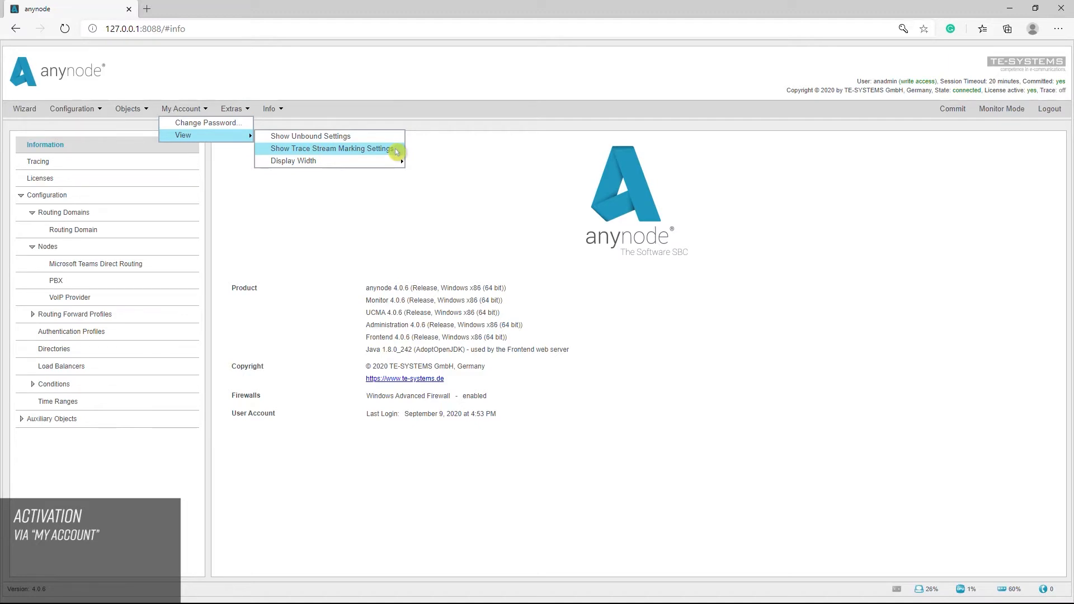
# Enable Show Trace Stream Marking Settings under My Account > View.
pyautogui.click(182, 109)
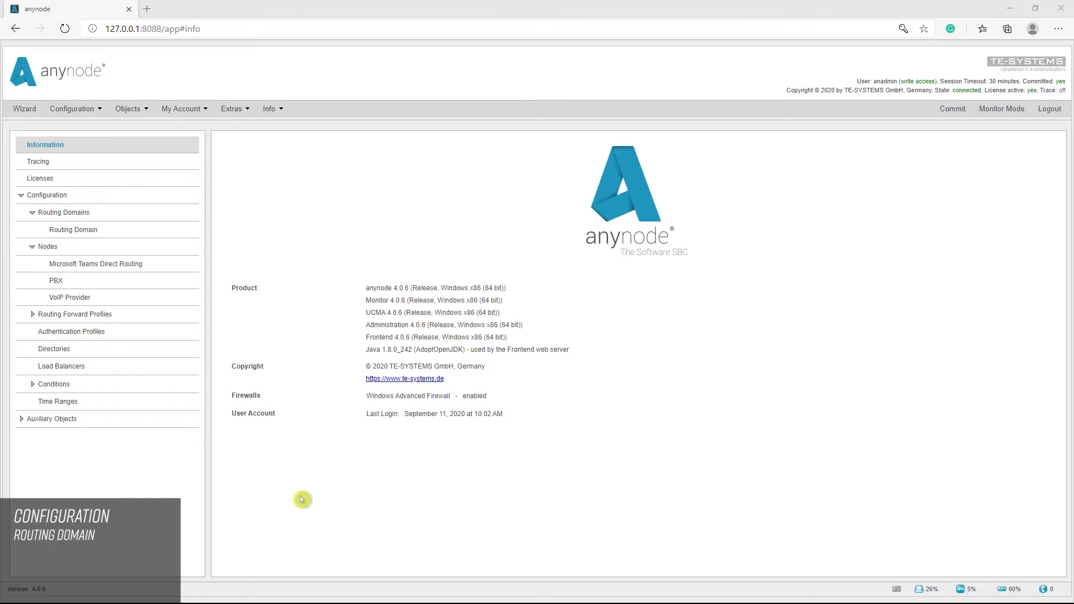
pyautogui.moveTo(96, 264)
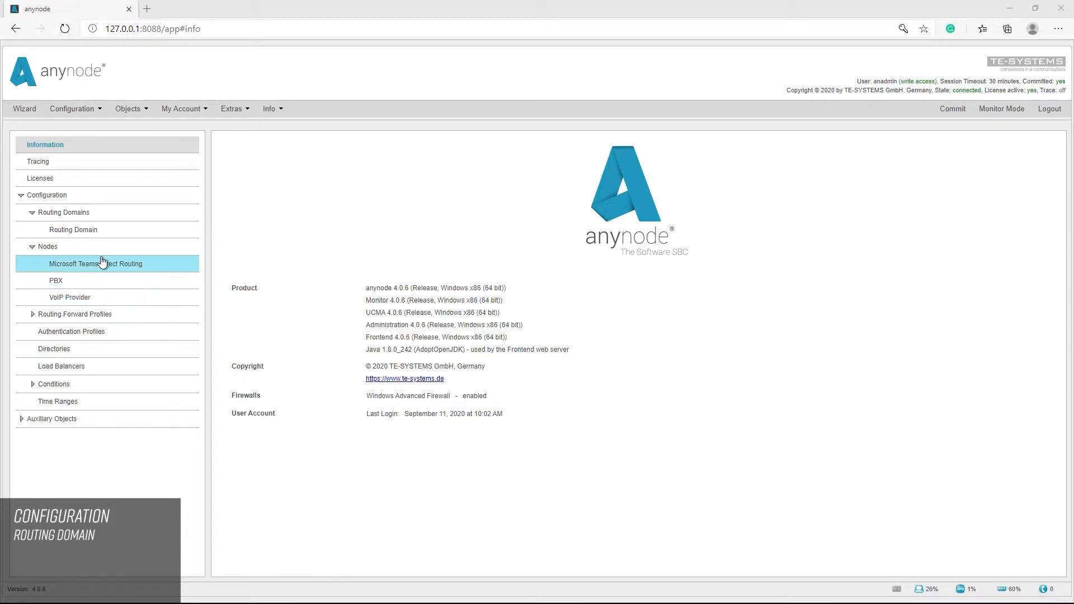
pyautogui.moveTo(74, 230)
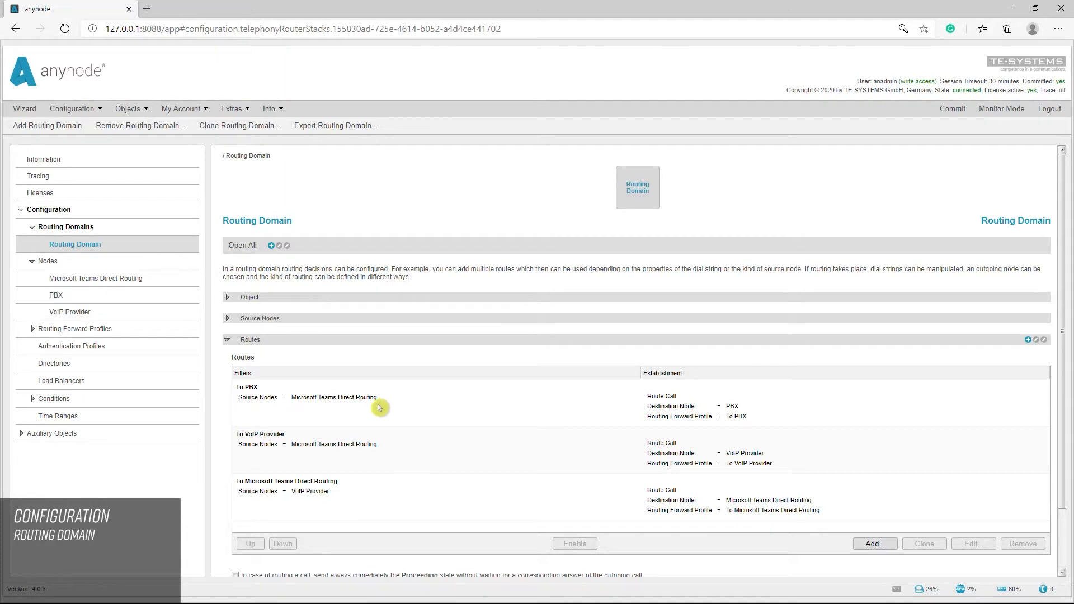
# Select the To PBX route in the Routing Domain's route list.
pyautogui.click(378, 397)
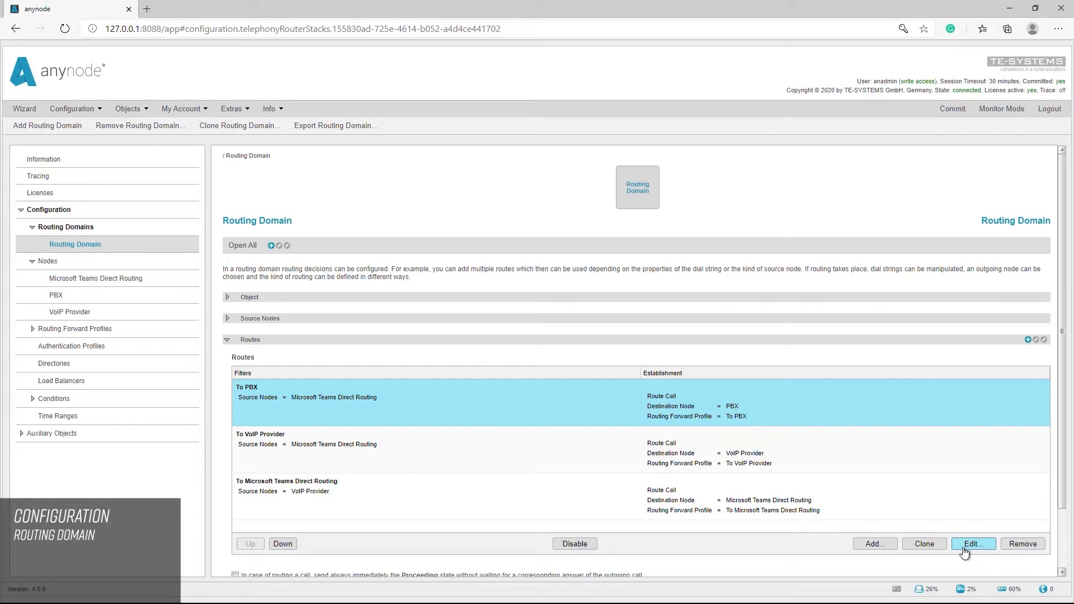
# Set Mark trace streams to Yes on the To PBX route and commit the configuration.
pyautogui.click(972, 543)
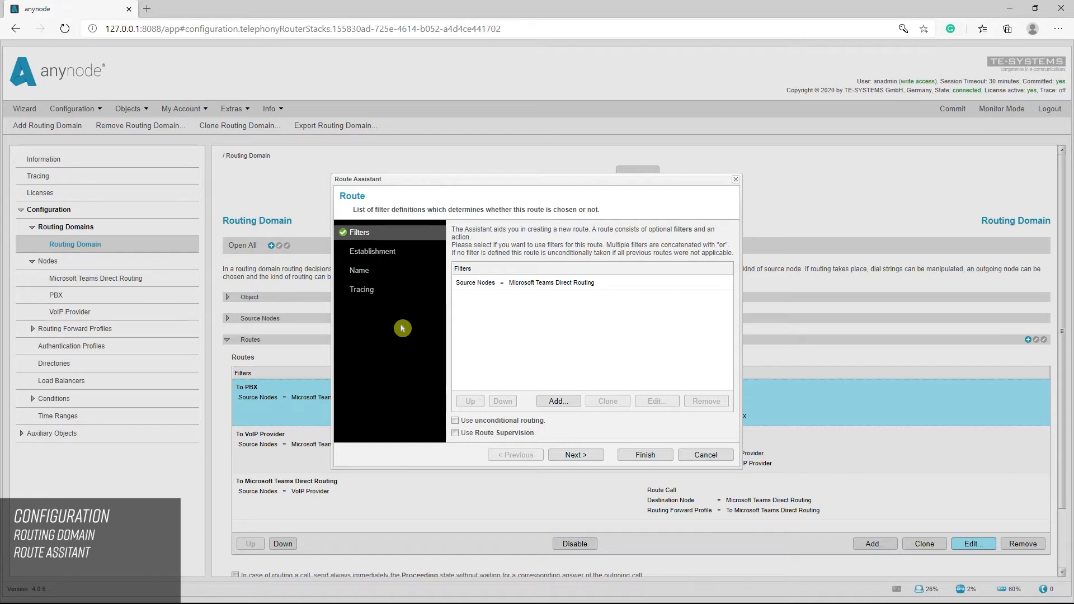
pyautogui.click(361, 288)
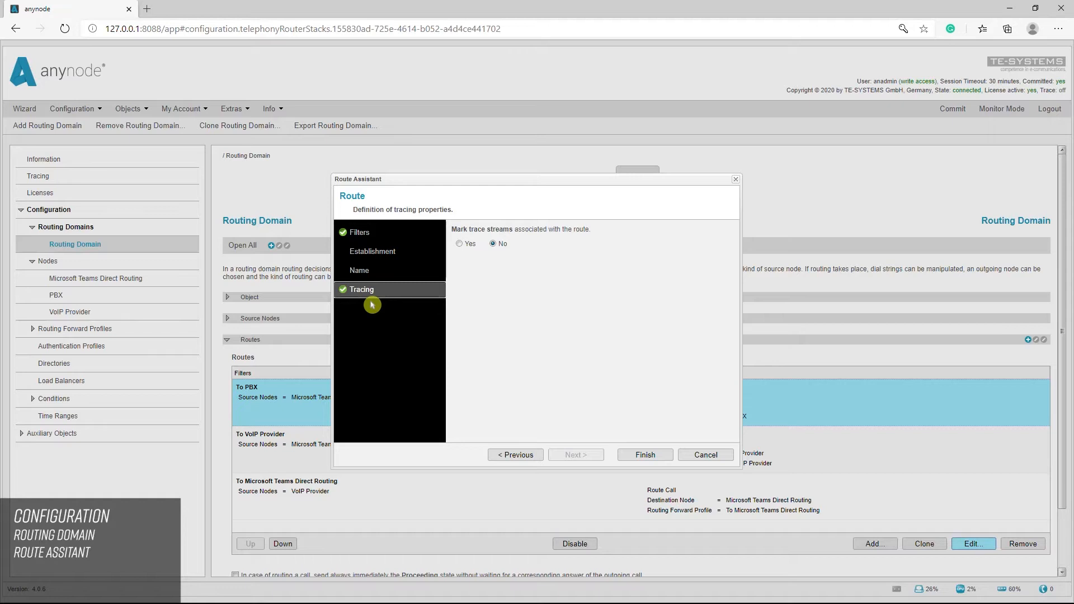
pyautogui.moveTo(458, 249)
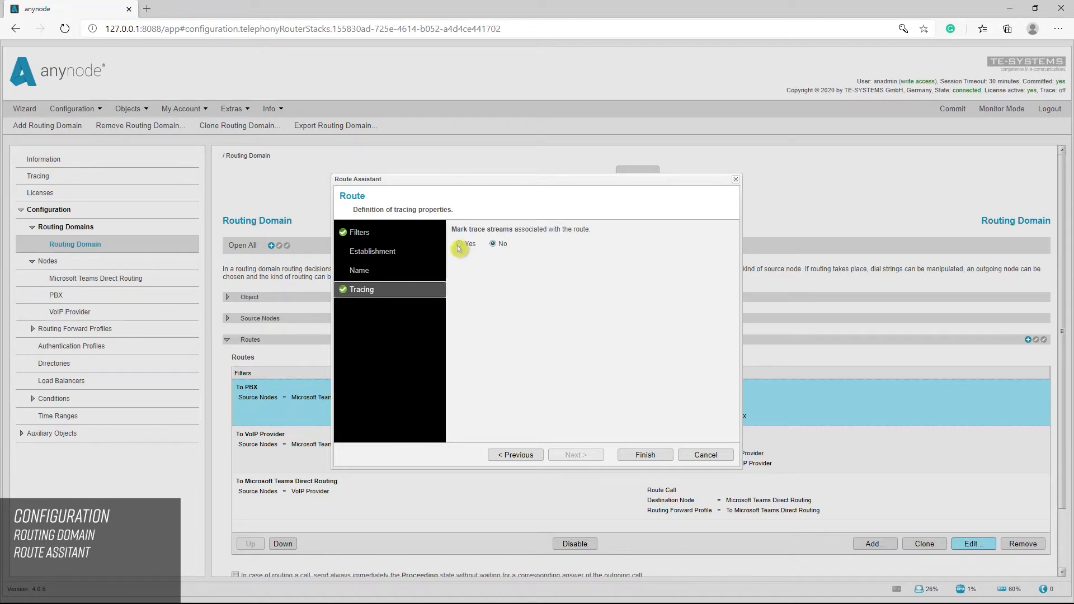
pyautogui.click(459, 243)
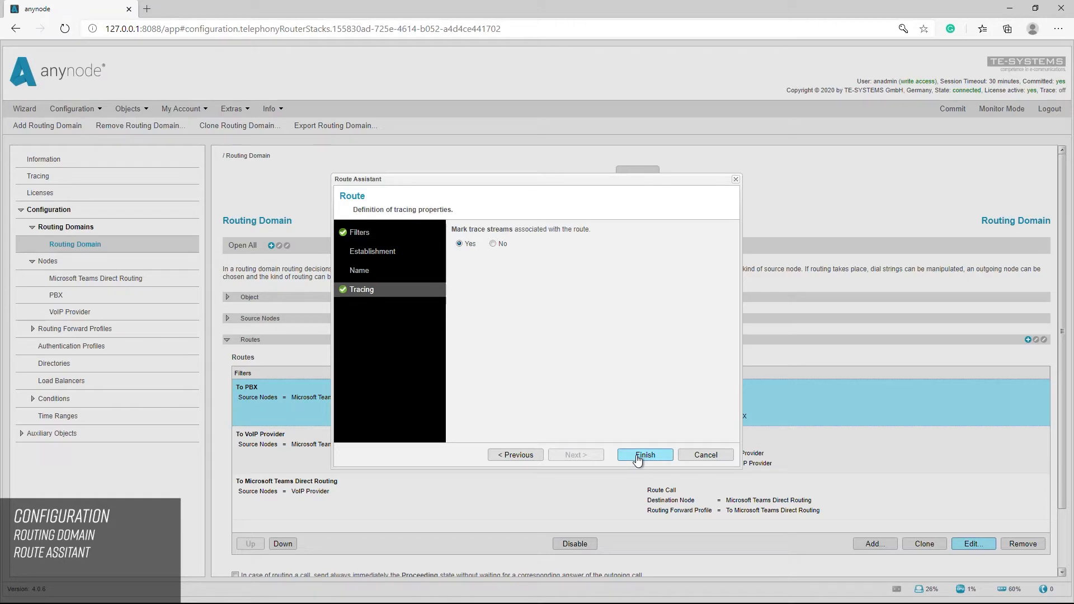
pyautogui.click(643, 455)
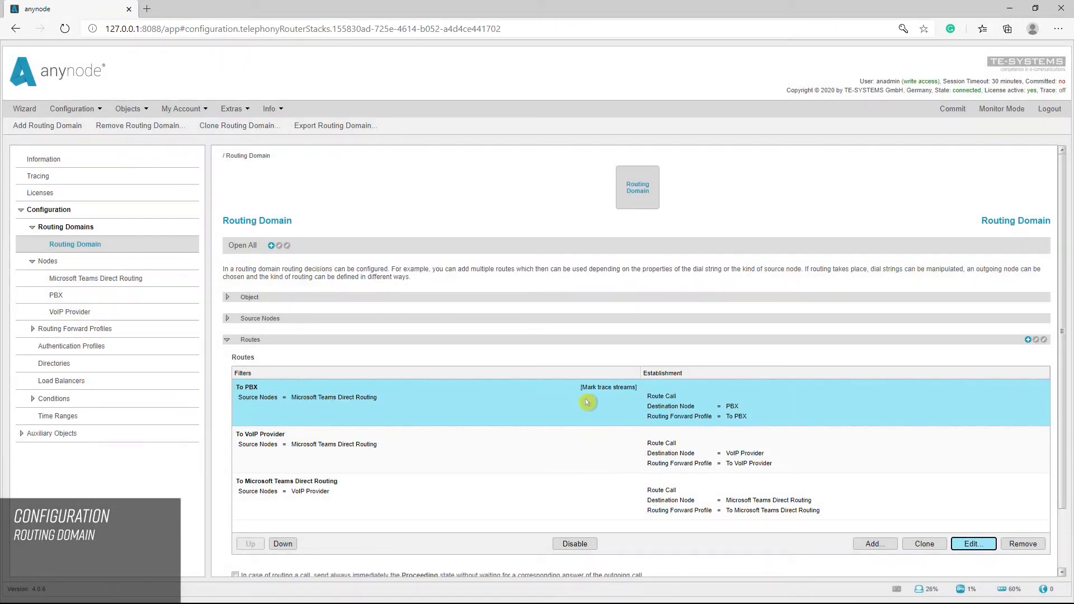
pyautogui.moveTo(600, 396)
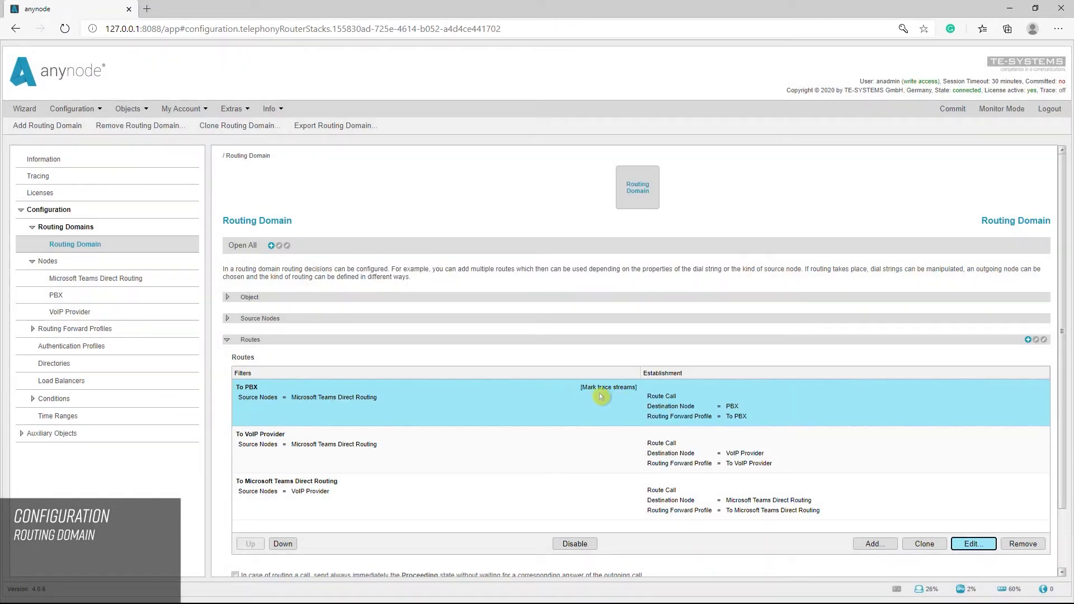
pyautogui.moveTo(603, 399)
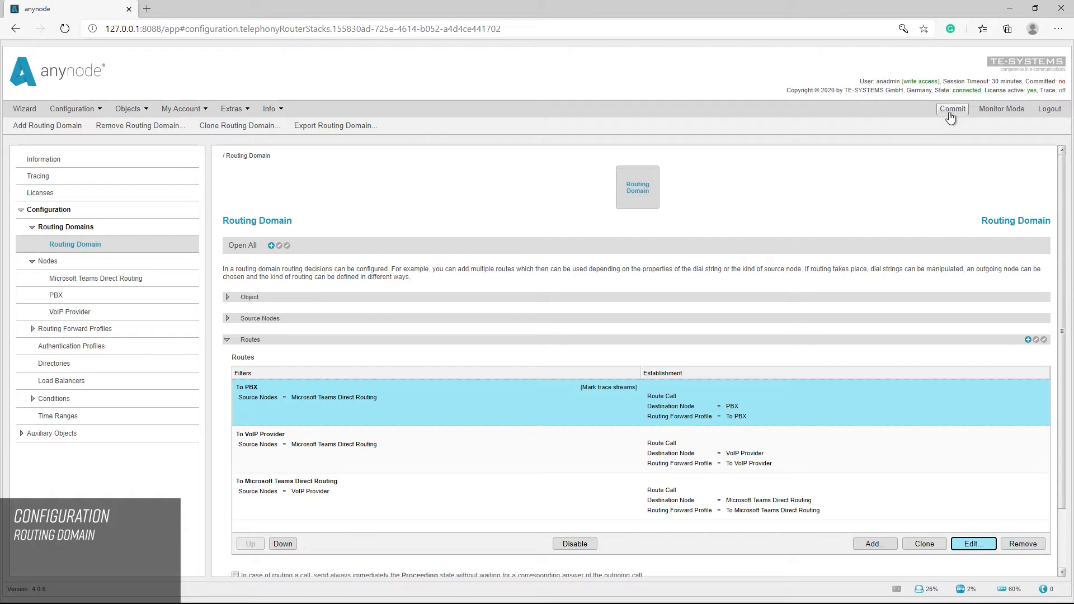
pyautogui.click(951, 109)
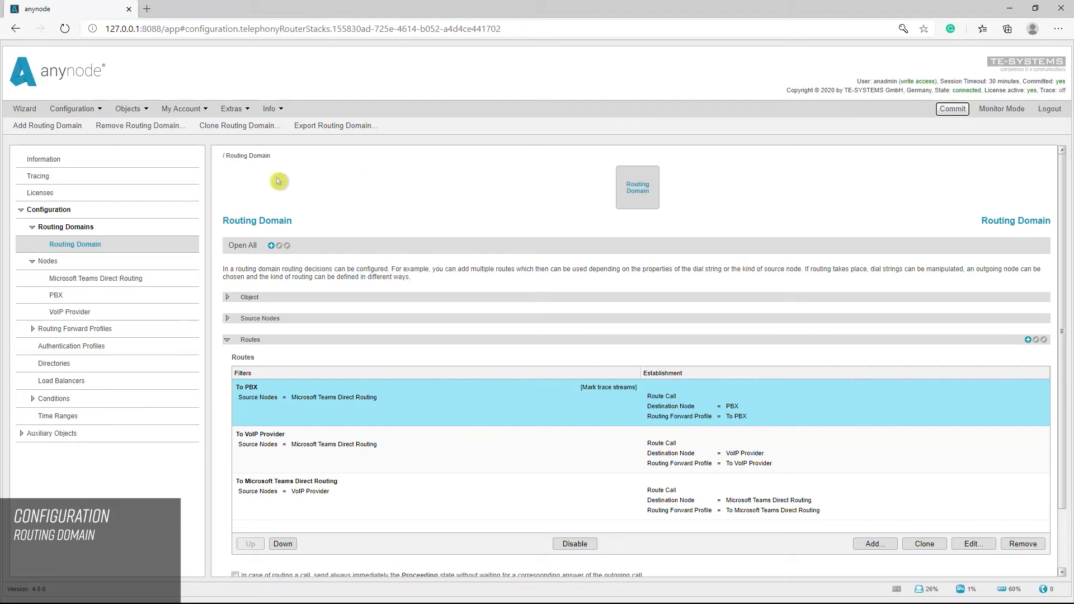
# Enable Specify the tracing options with Record only marked trace data, then activate tracing.
pyautogui.click(38, 161)
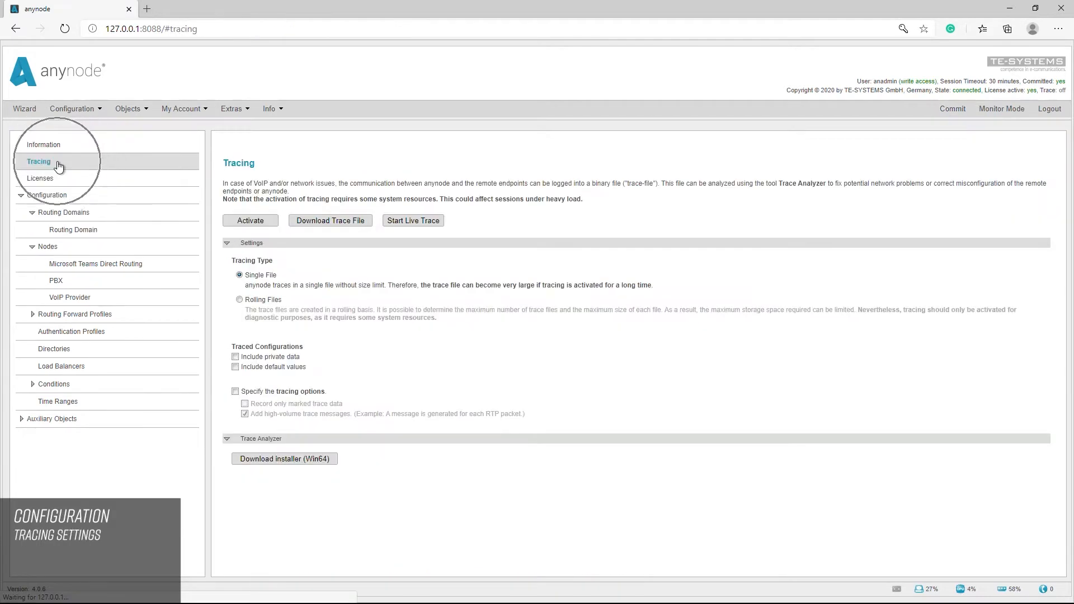
pyautogui.click(95, 264)
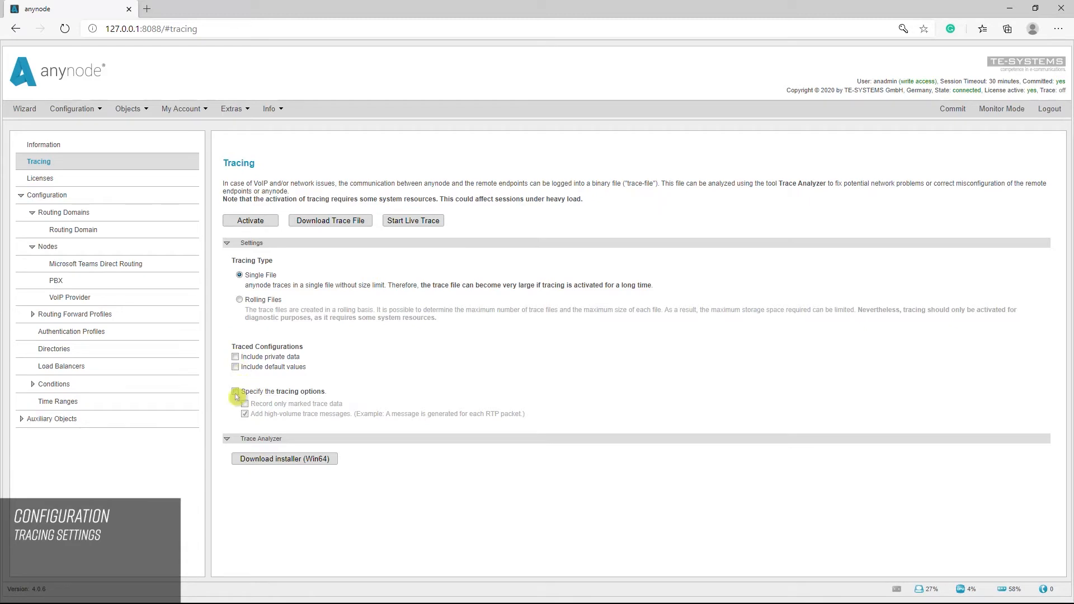
pyautogui.click(235, 391)
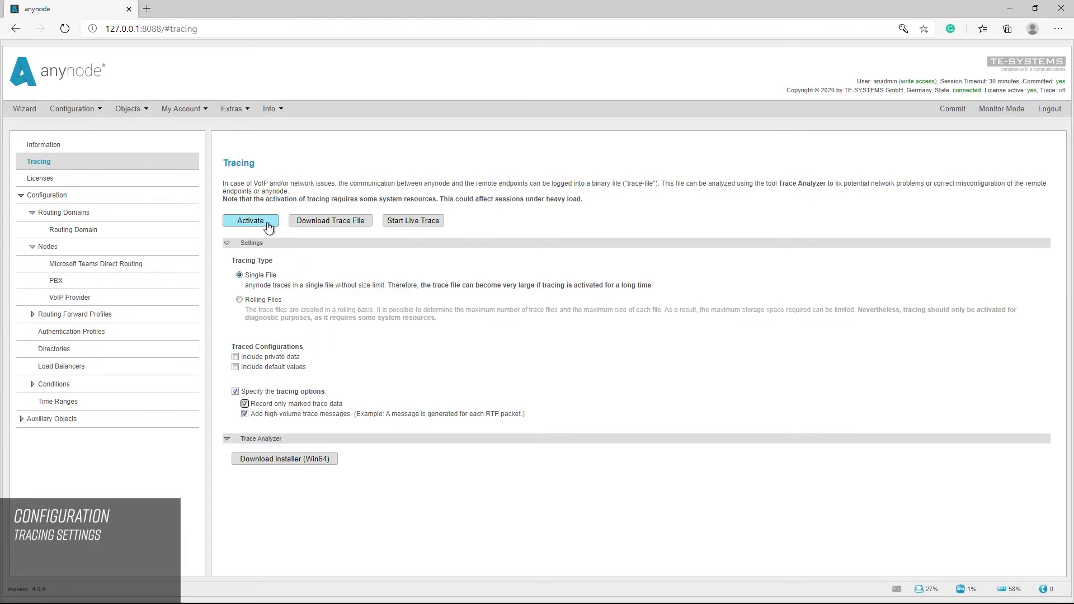
pyautogui.click(250, 220)
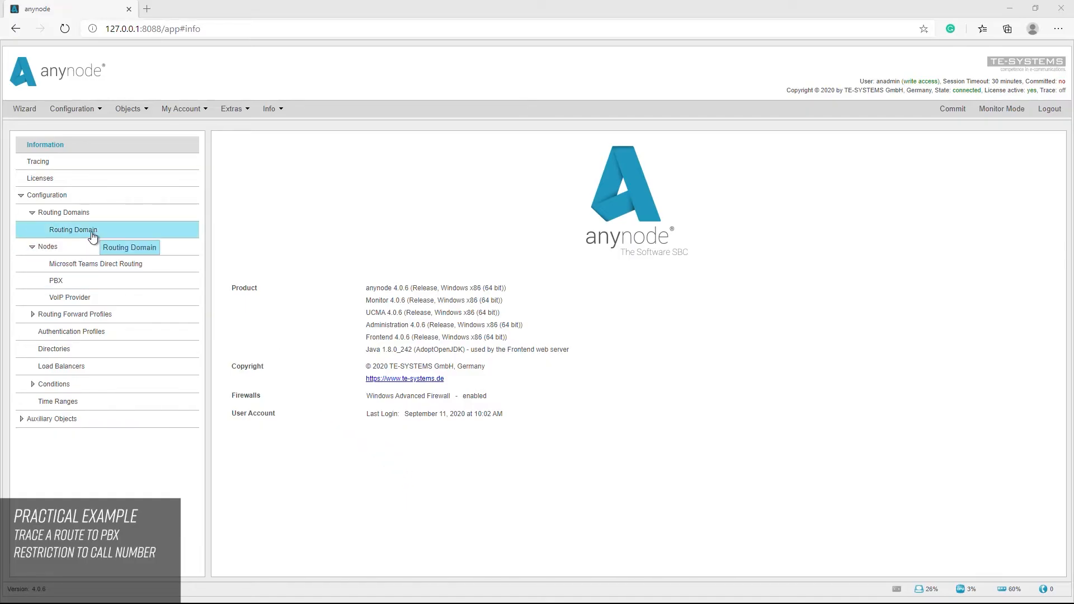
# Clone the To PBX route, adding Copy of To PBX to the Routing Domain route list.
pyautogui.click(73, 230)
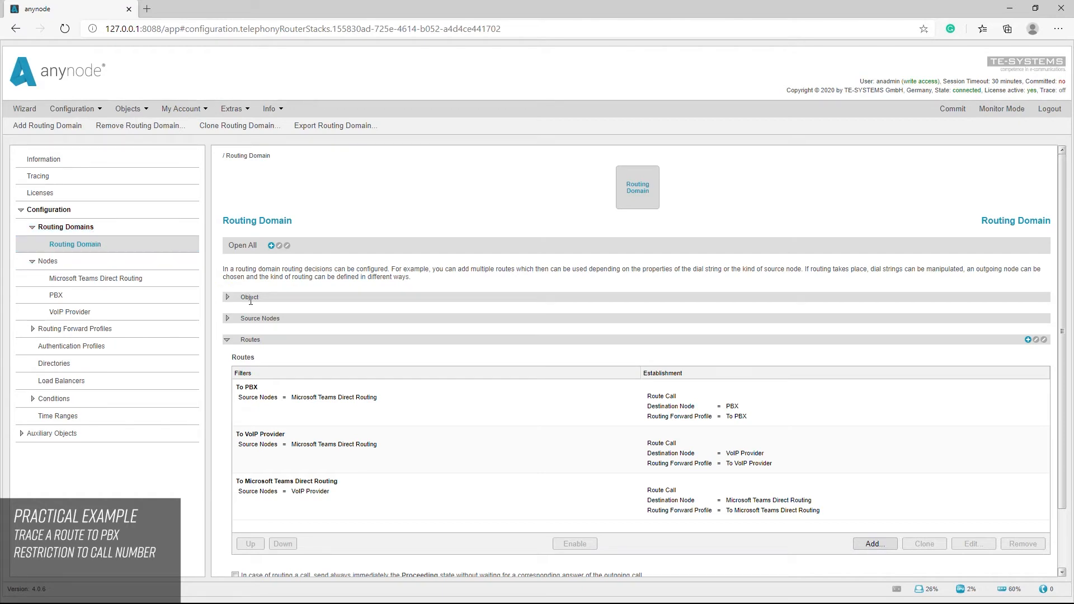
pyautogui.click(481, 403)
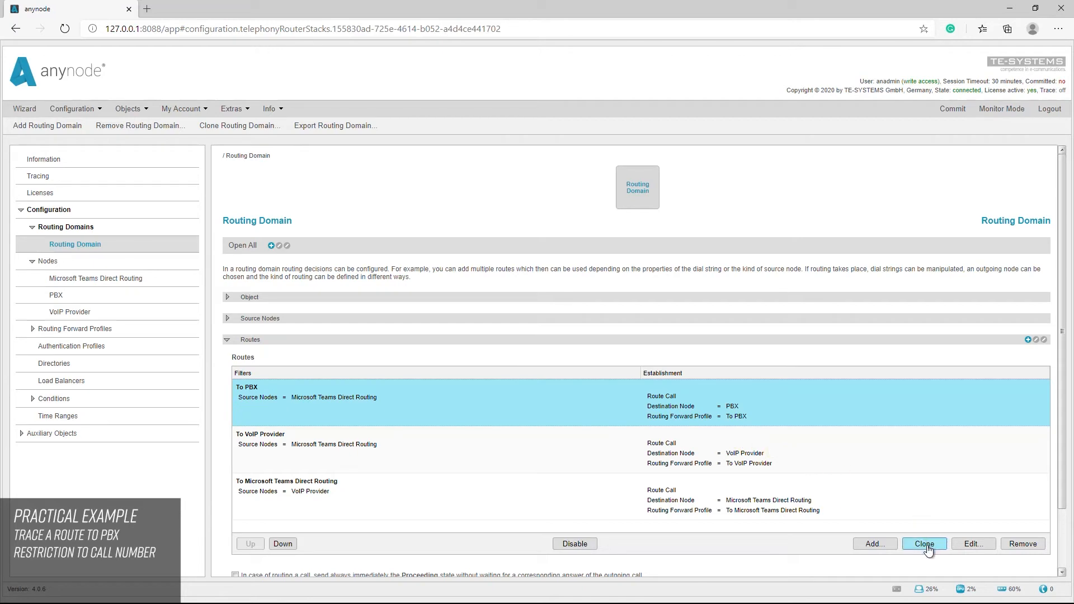
pyautogui.click(922, 543)
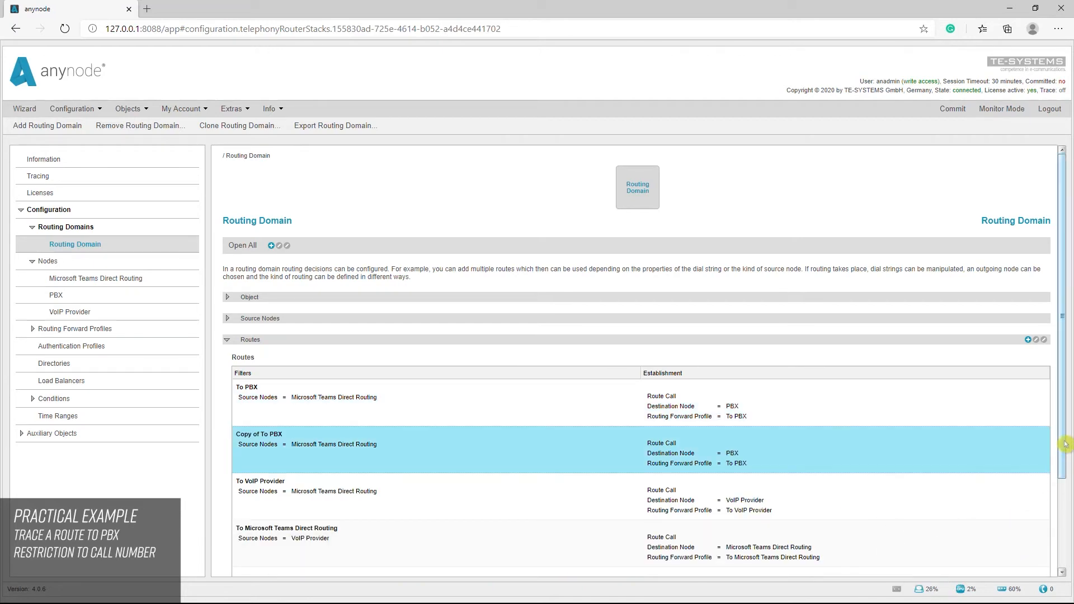
pyautogui.scroll(-3)
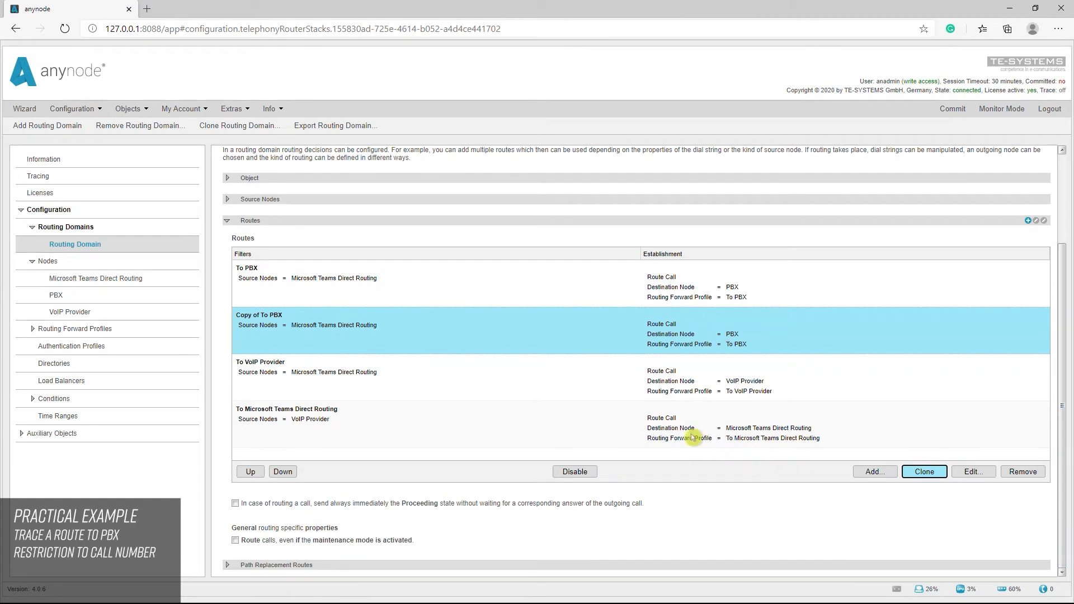
pyautogui.moveTo(423, 338)
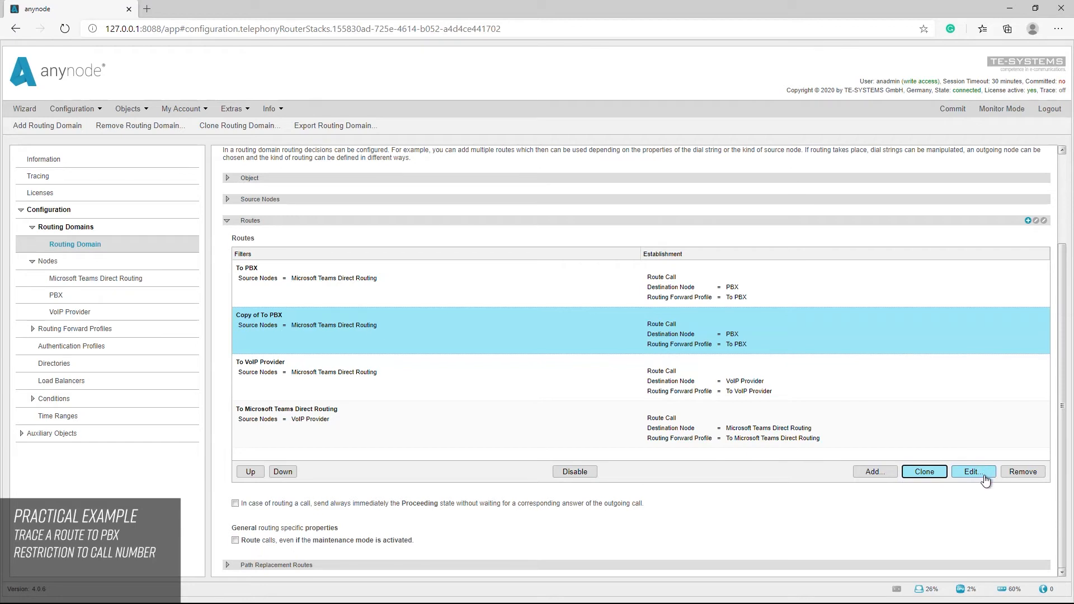
# Edit the Copy of To PBX route's existing filter and go to its Destination Dial String settings.
pyautogui.click(972, 471)
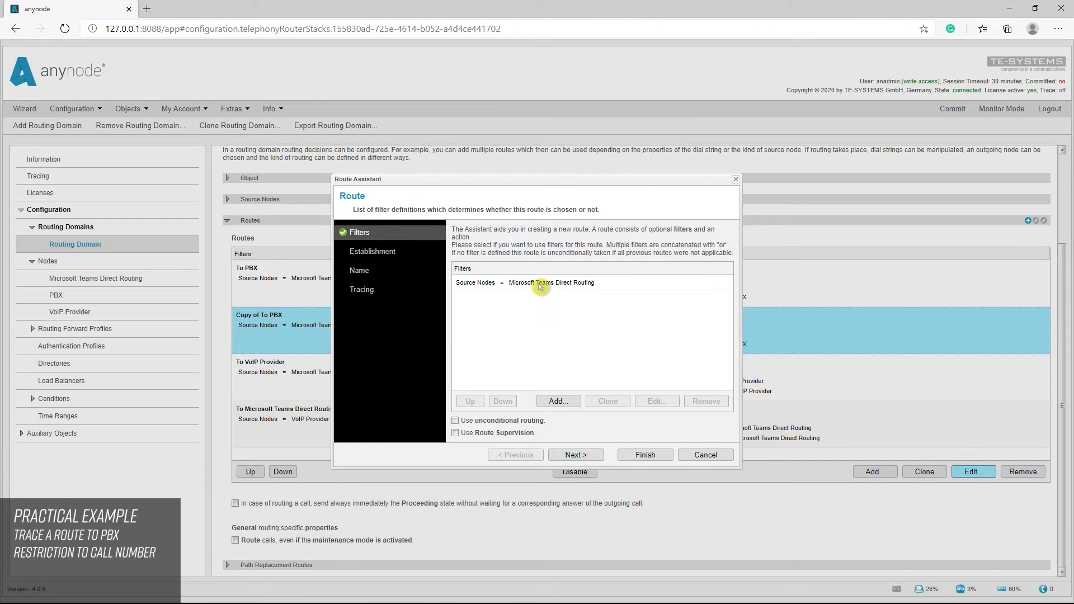
pyautogui.click(551, 282)
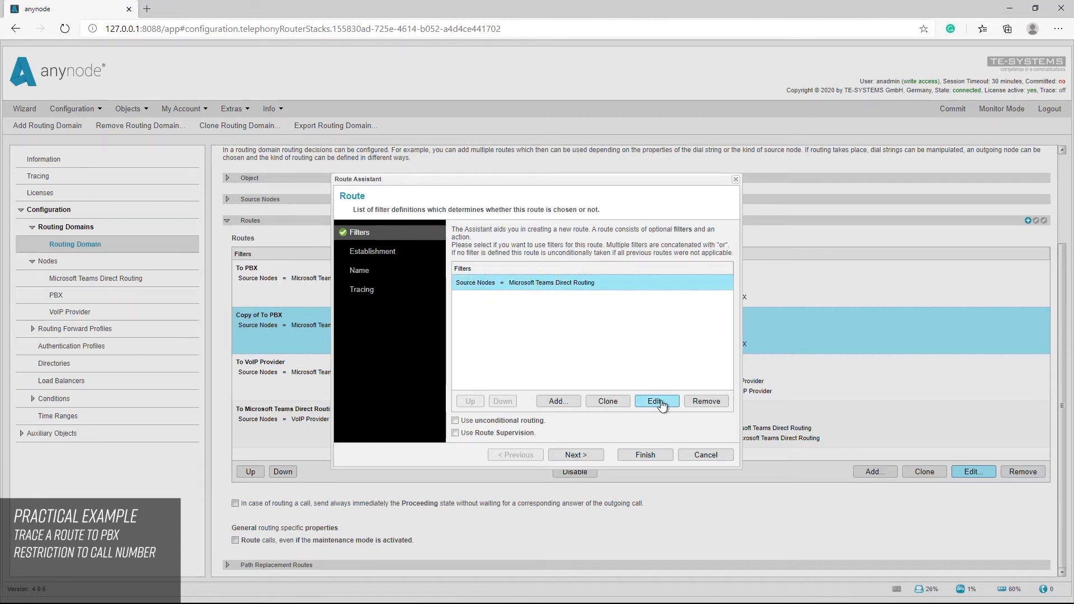
pyautogui.click(655, 400)
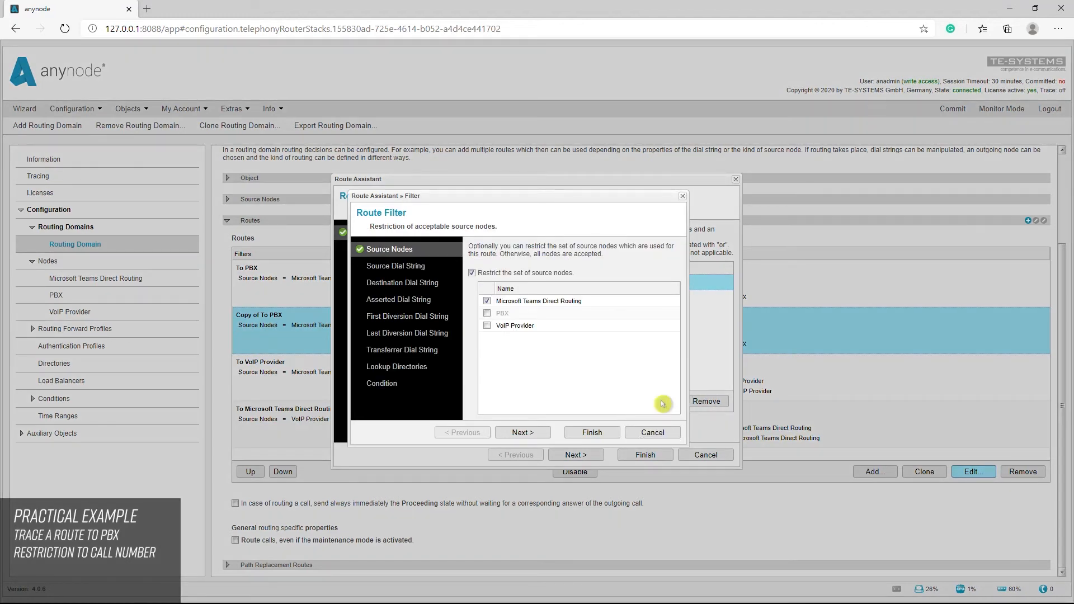
pyautogui.moveTo(405, 294)
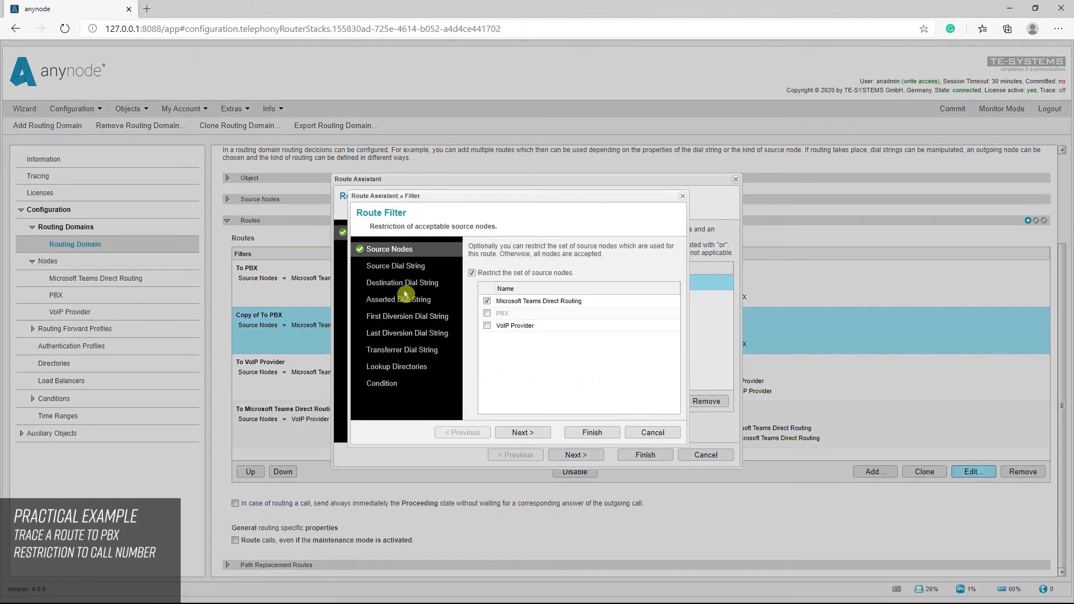
pyautogui.click(401, 282)
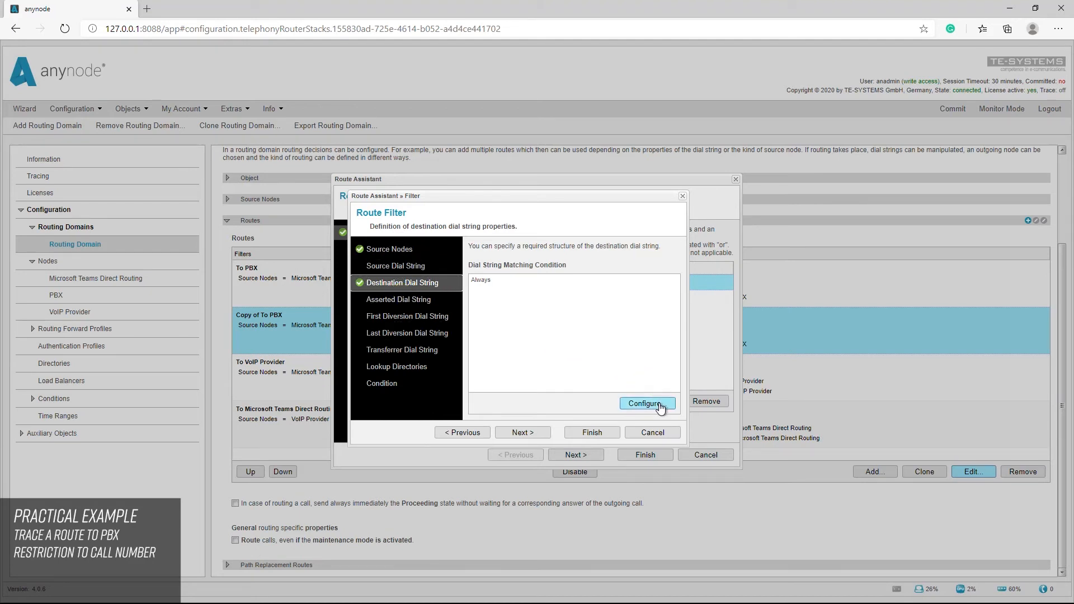
# Add a Match Prefix and Suffix condition with suffix 790 and save the filter.
pyautogui.click(646, 403)
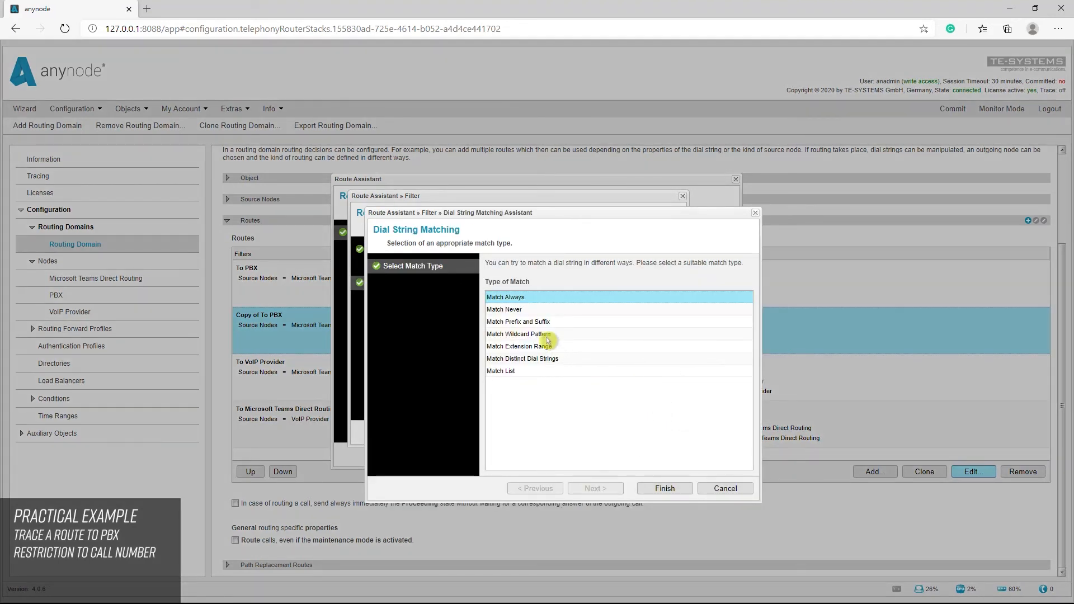
pyautogui.click(518, 322)
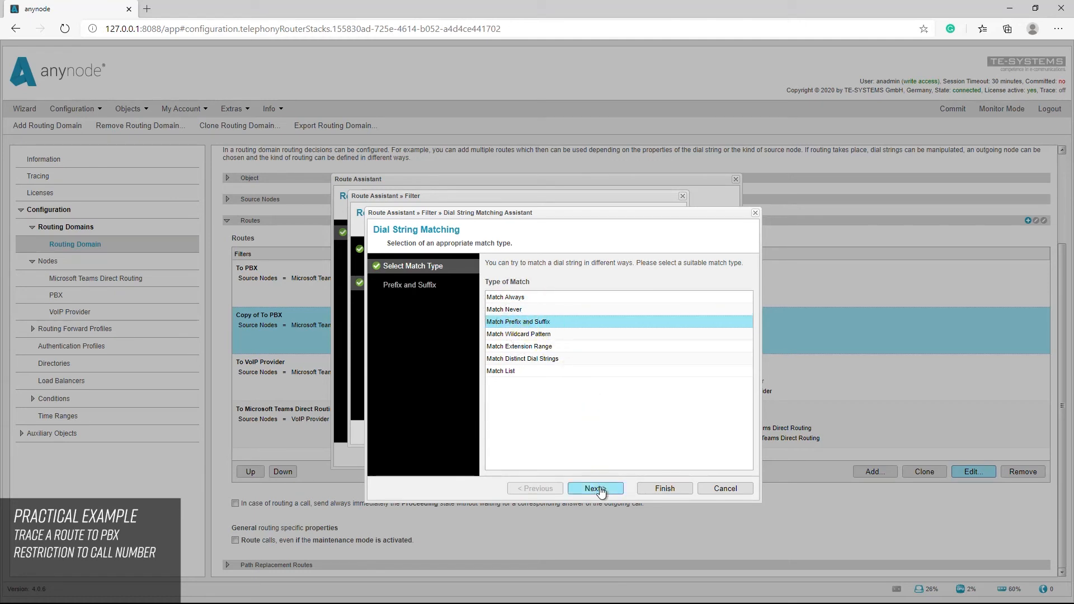
pyautogui.click(594, 487)
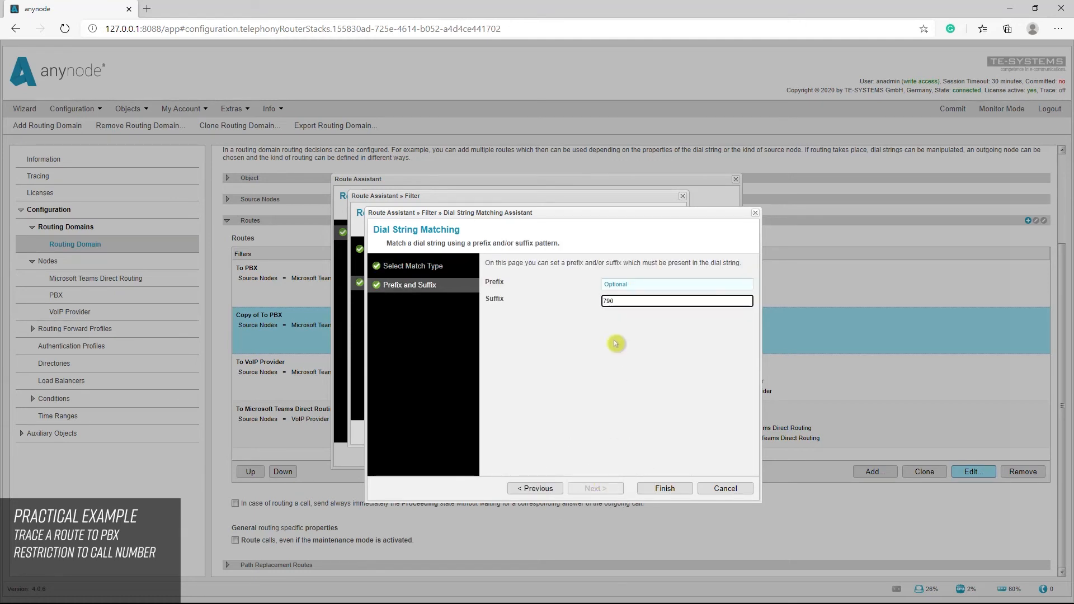
pyautogui.click(663, 487)
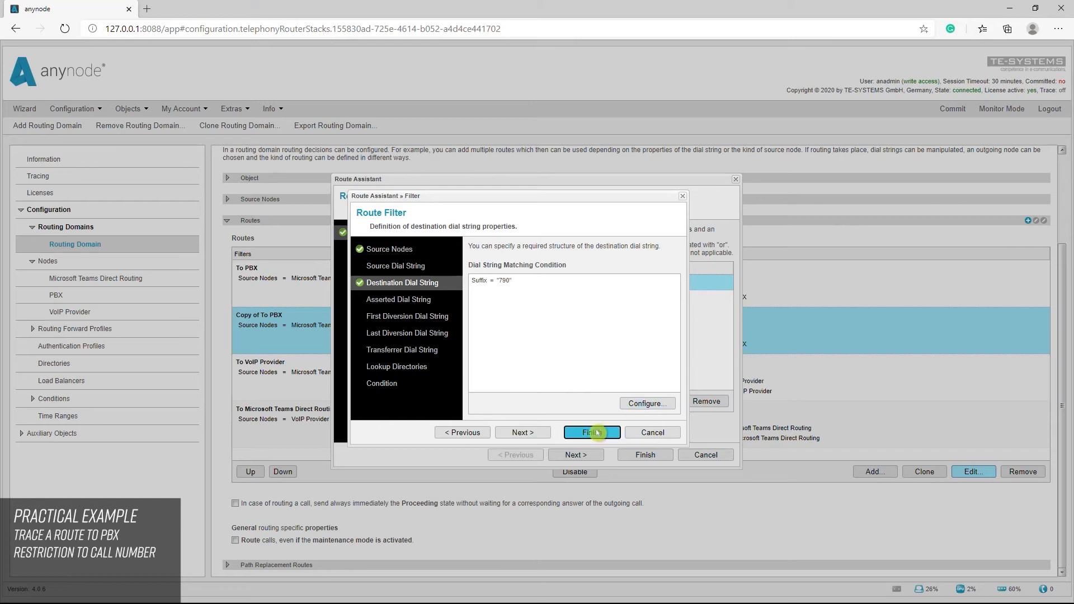
pyautogui.click(590, 431)
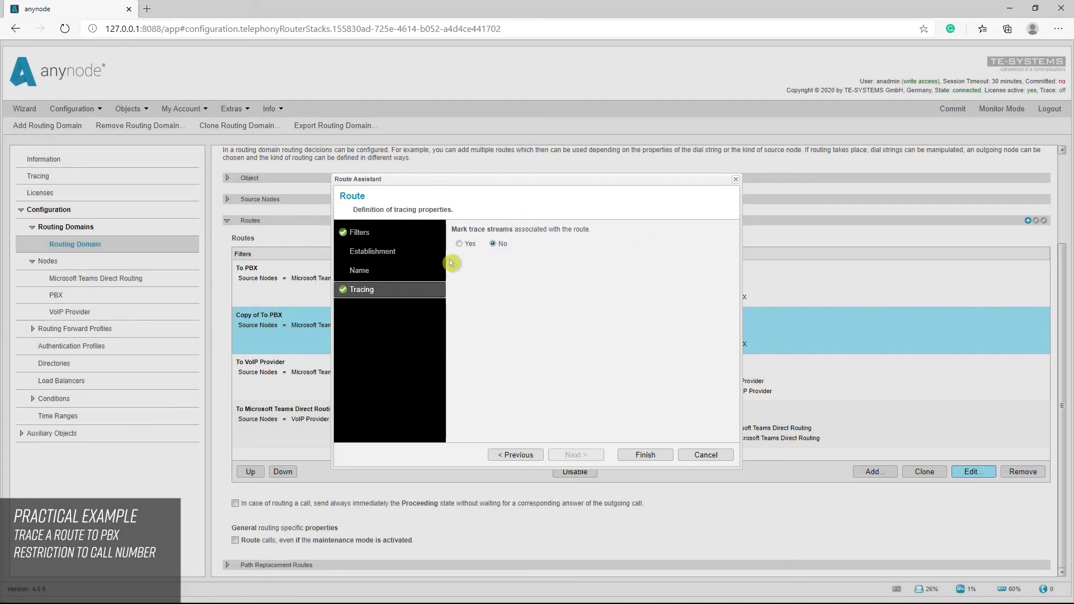
# Set Mark trace streams to Yes on Copy of To PBX, move it above To PBX, and commit.
pyautogui.click(459, 243)
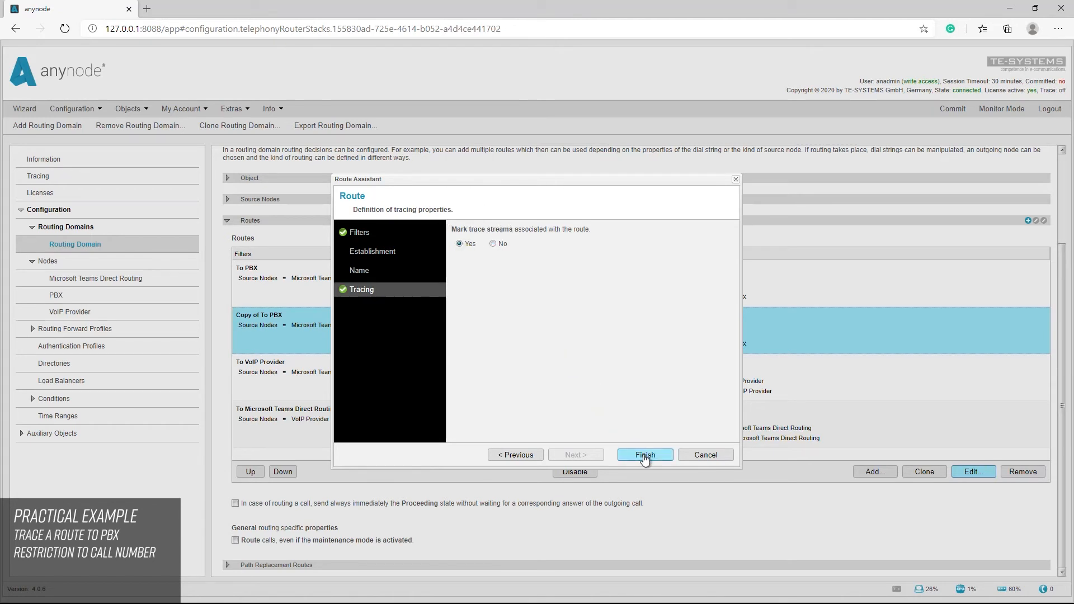
pyautogui.click(643, 455)
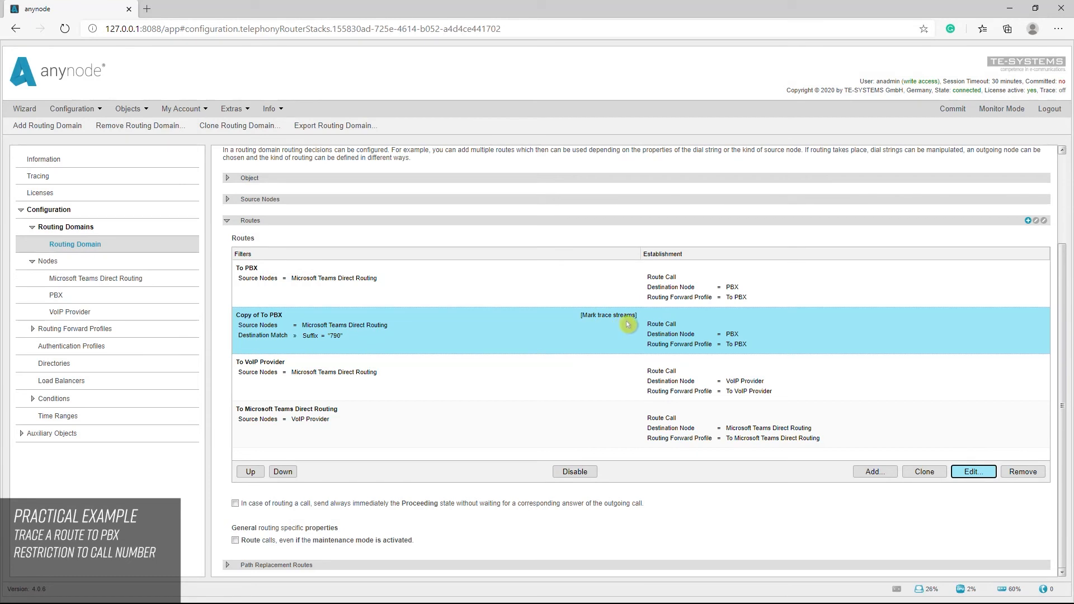
pyautogui.moveTo(565, 329)
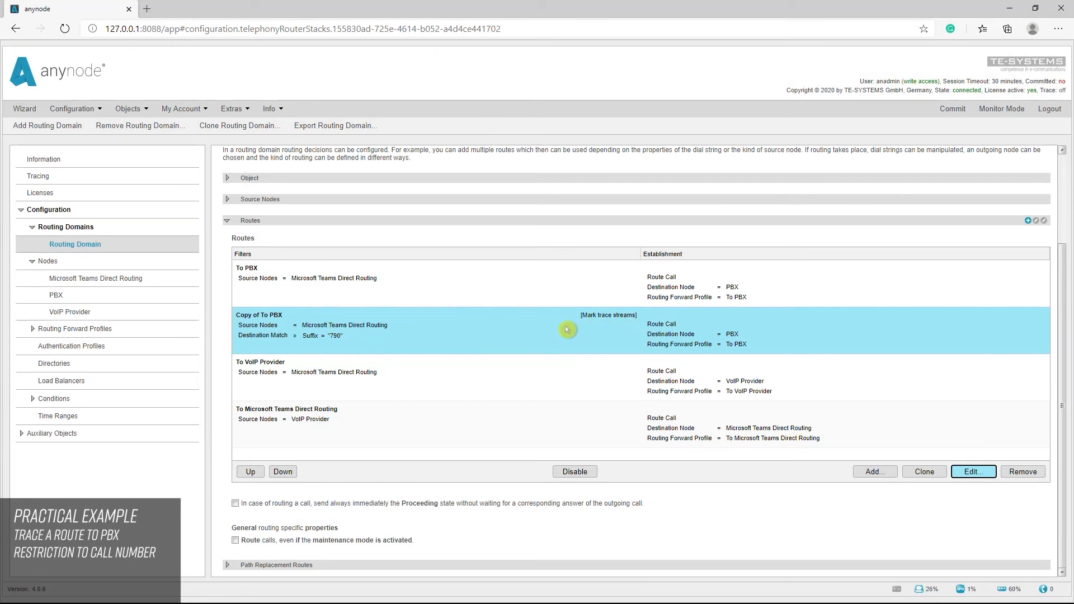
pyautogui.click(249, 471)
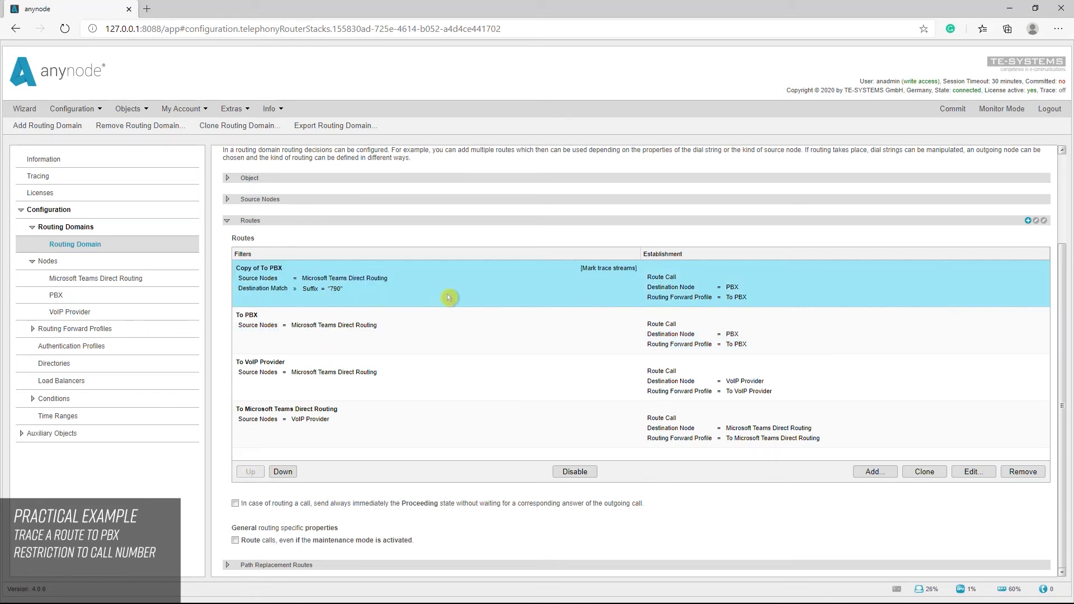
pyautogui.moveTo(461, 295)
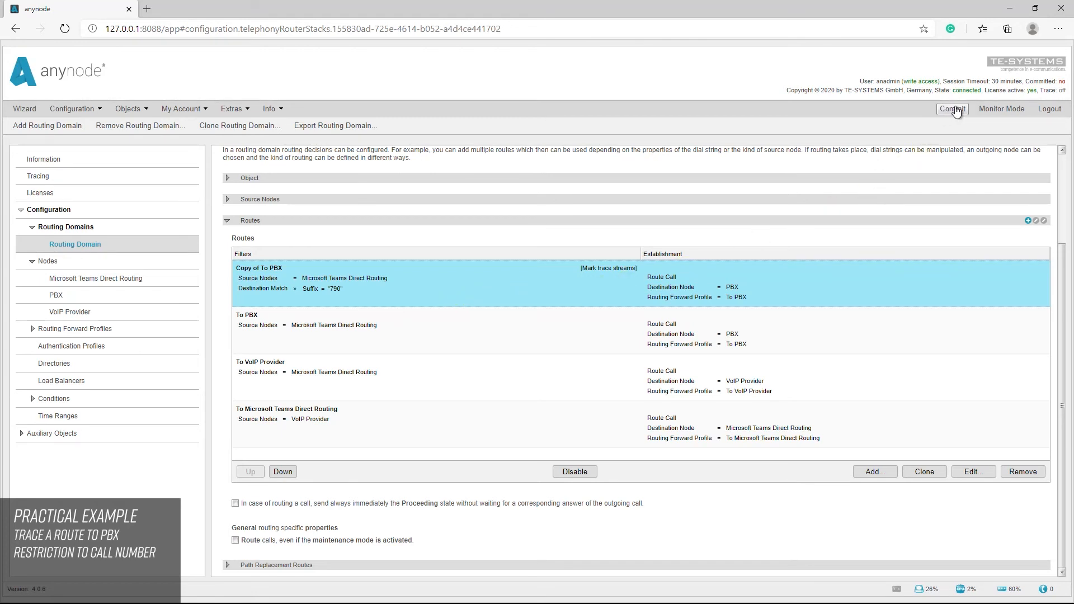
pyautogui.click(951, 108)
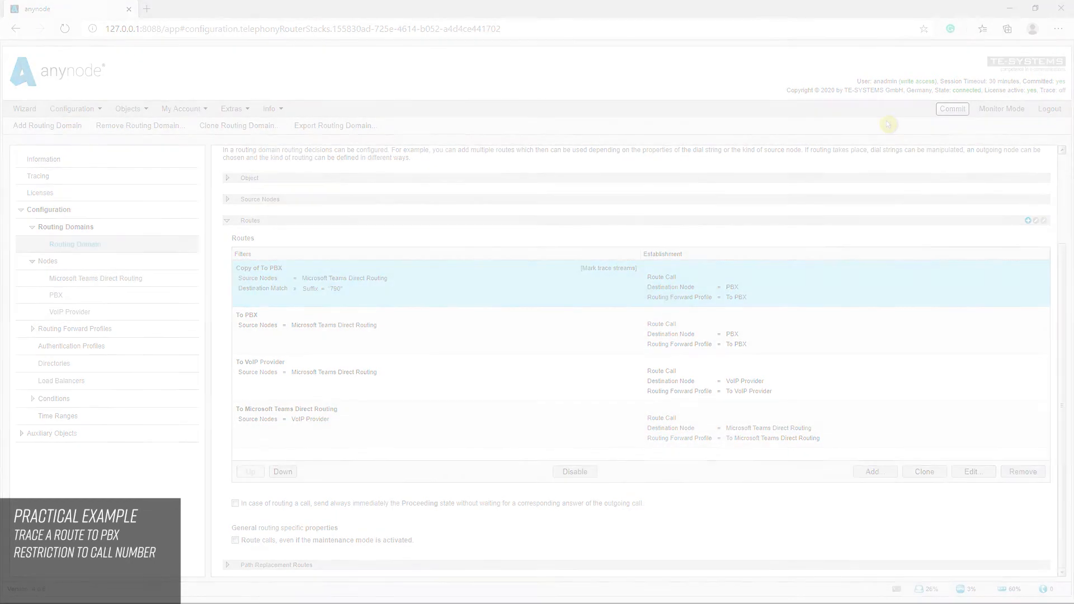
pyautogui.click(1000, 108)
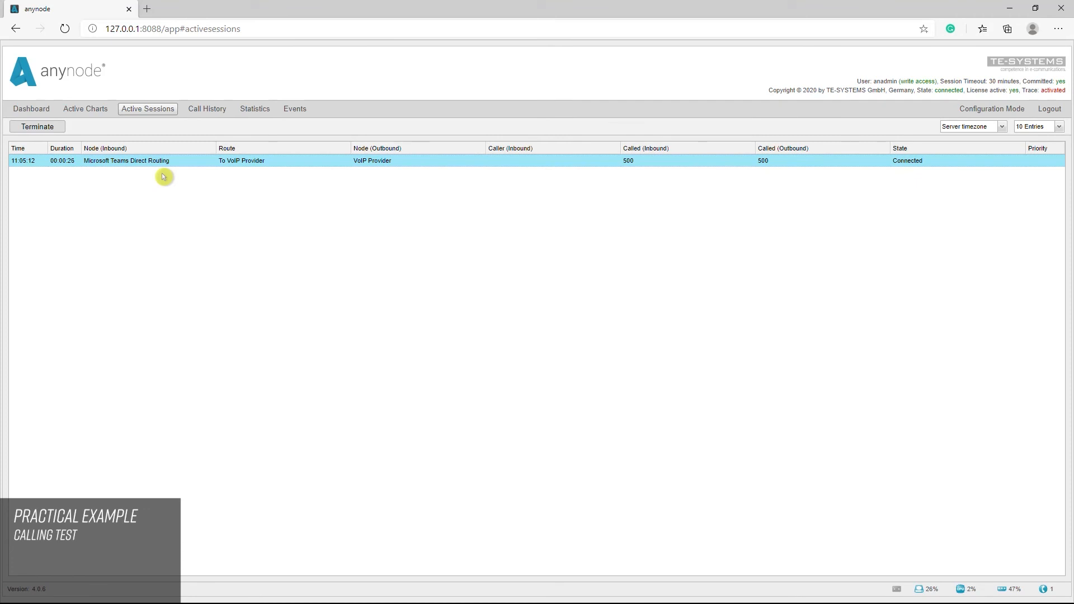
pyautogui.moveTo(390, 192)
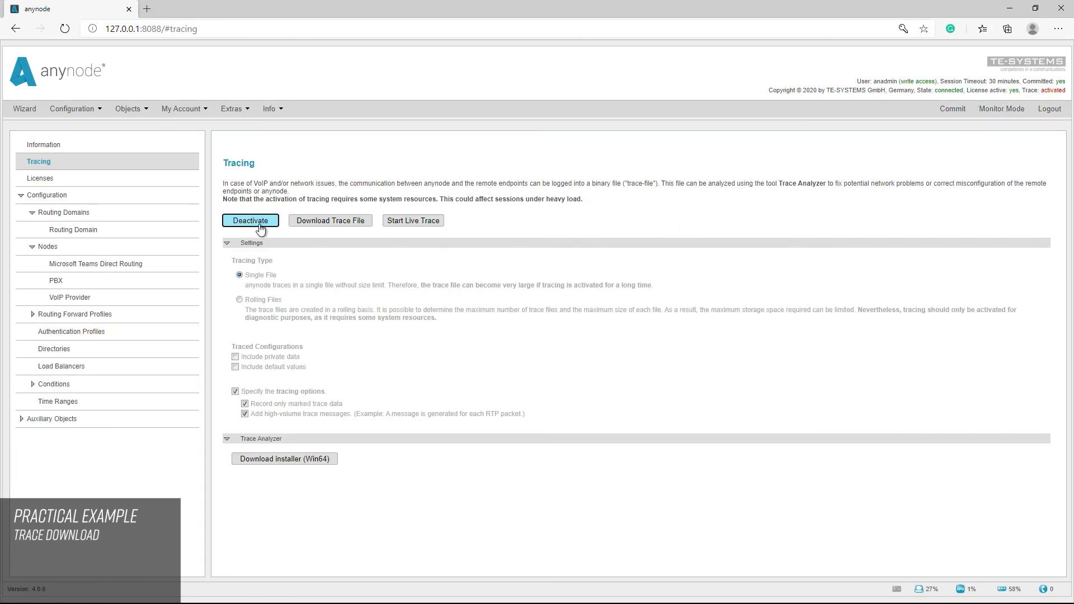
# Deactivate tracing and download the recorded trace file.
pyautogui.click(249, 221)
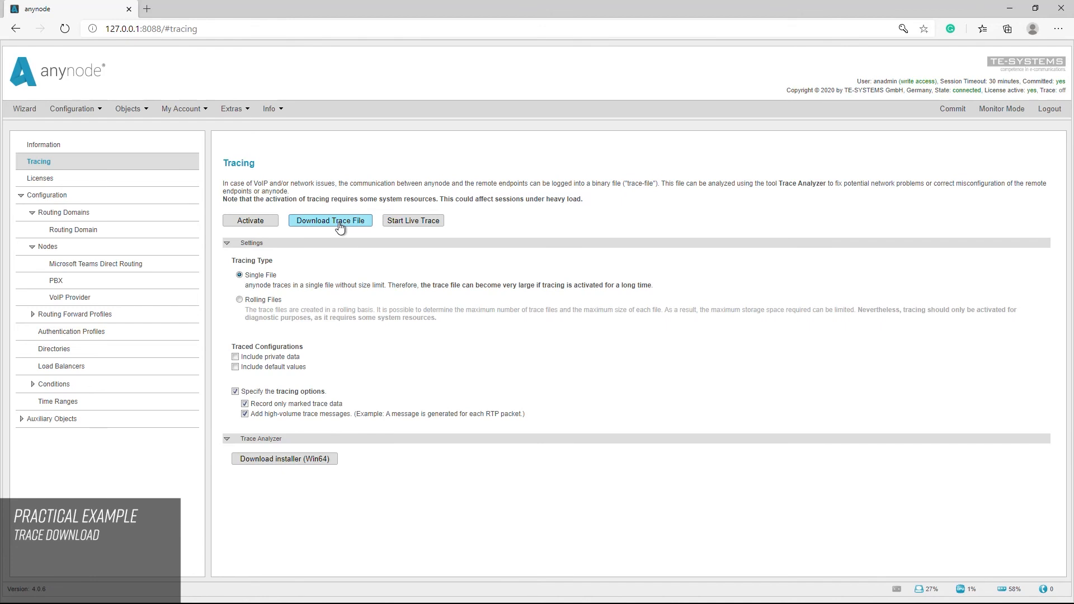
pyautogui.click(330, 220)
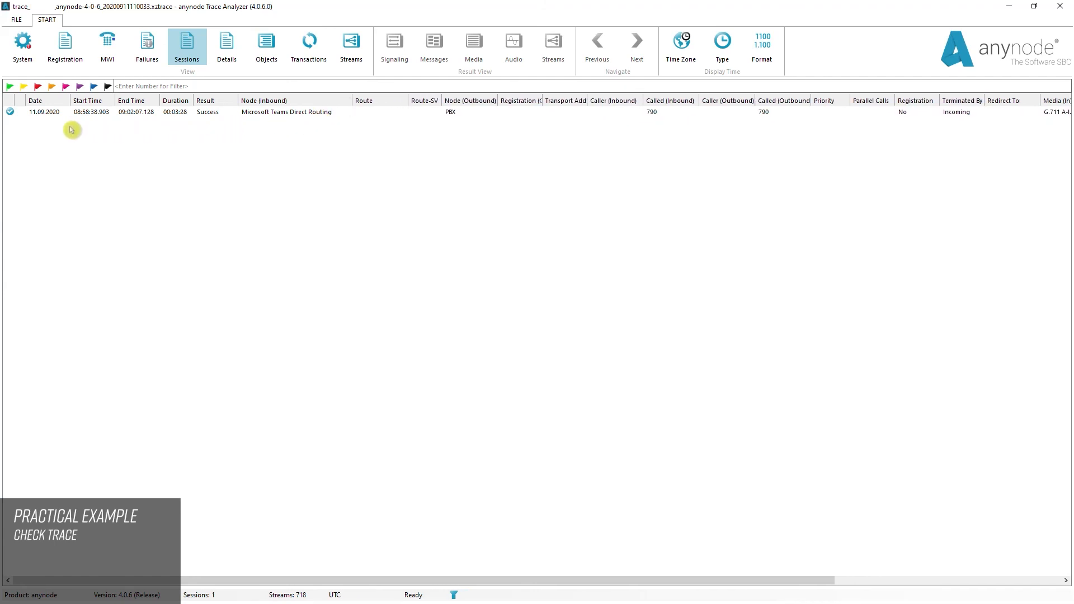
pyautogui.moveTo(289, 126)
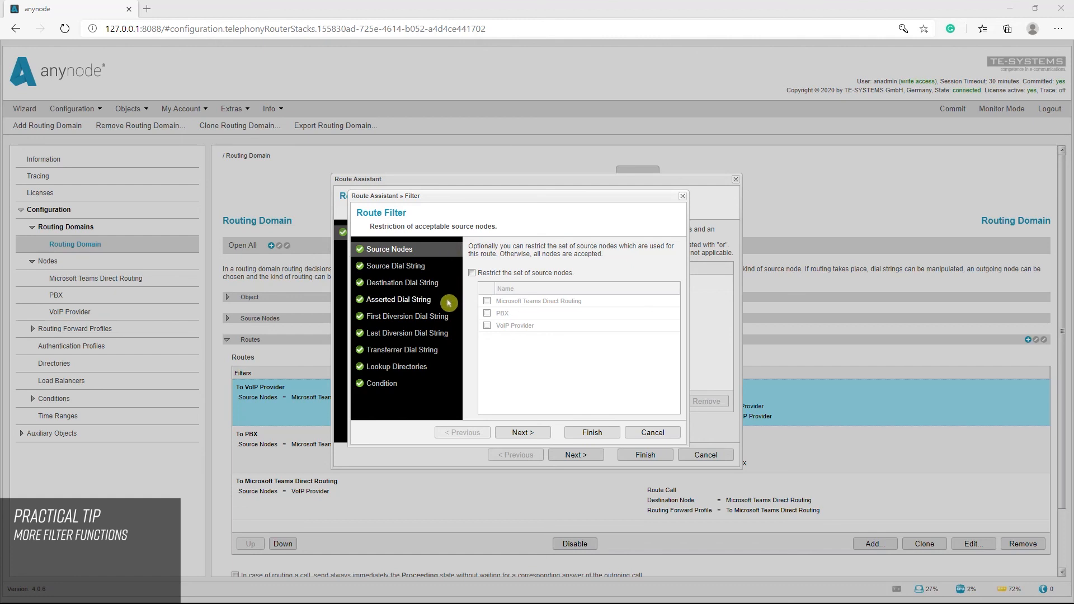
pyautogui.moveTo(457, 338)
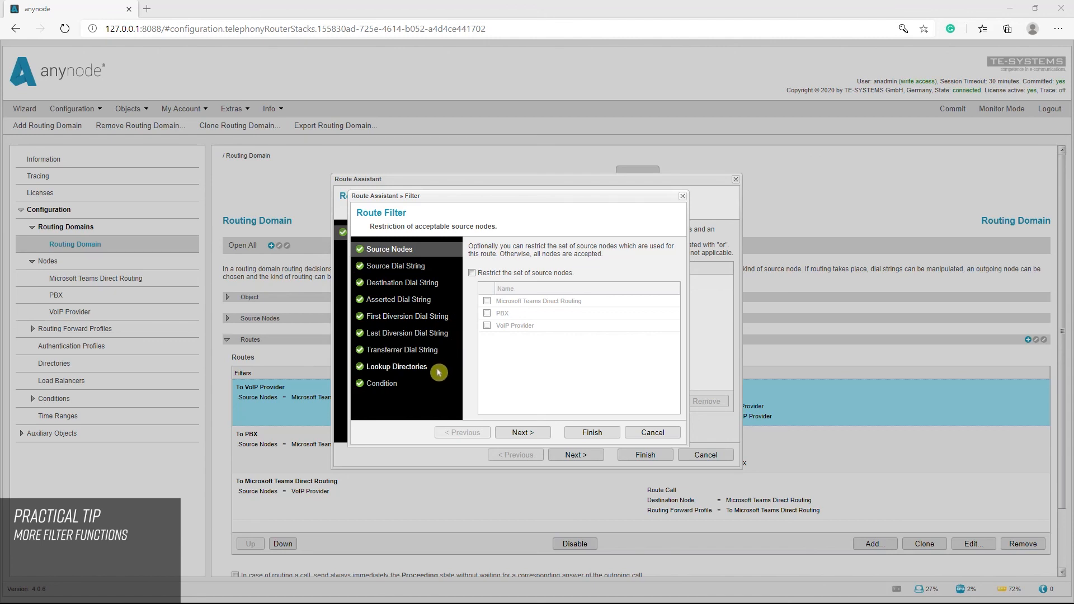
pyautogui.moveTo(431, 389)
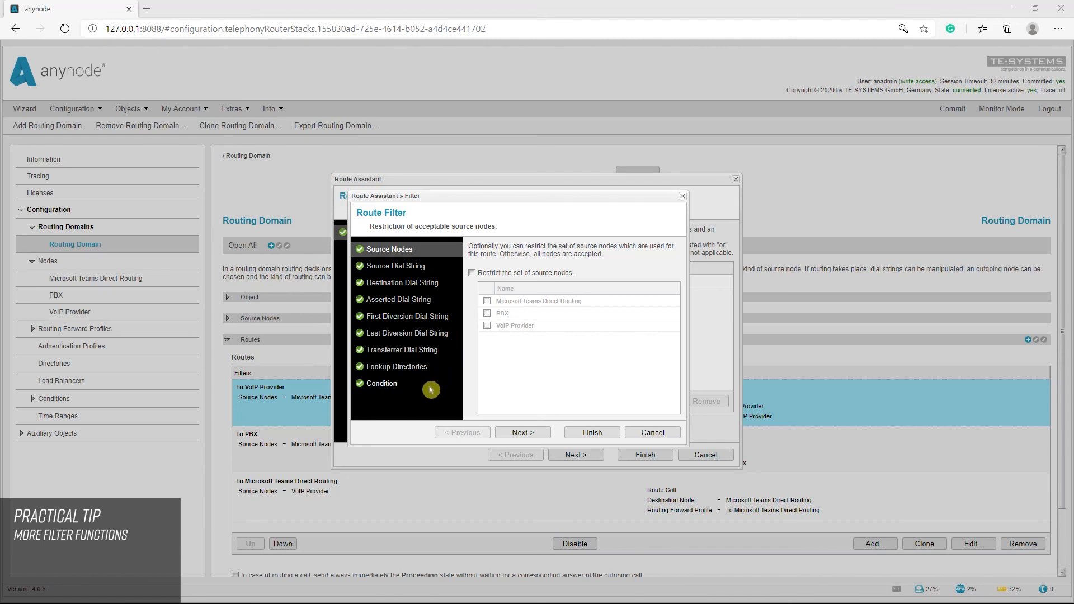